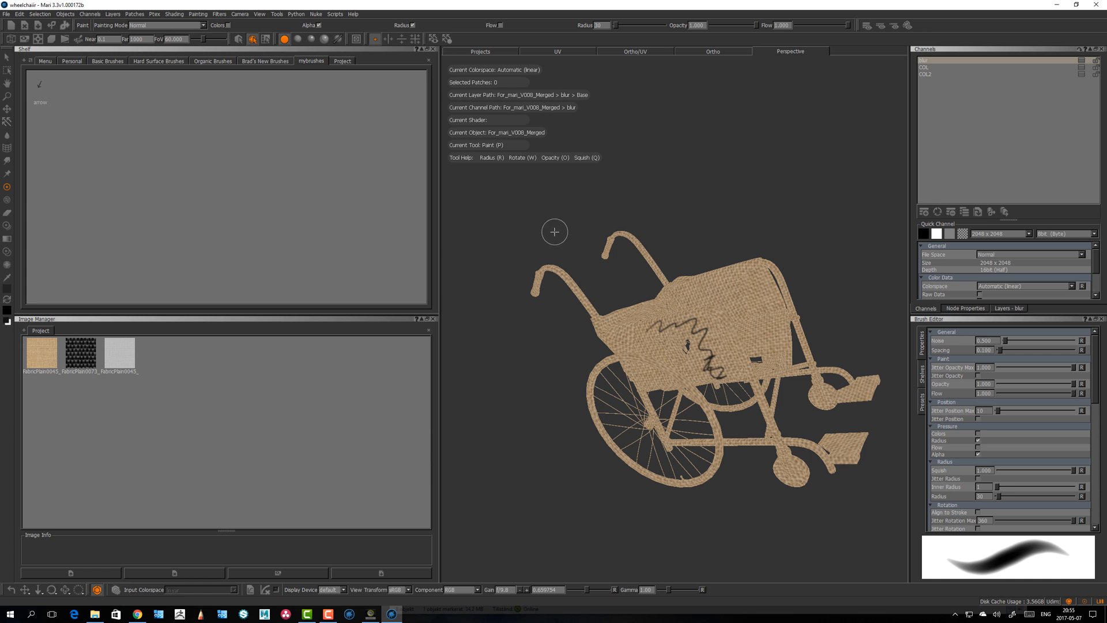
pyautogui.moveTo(556, 223)
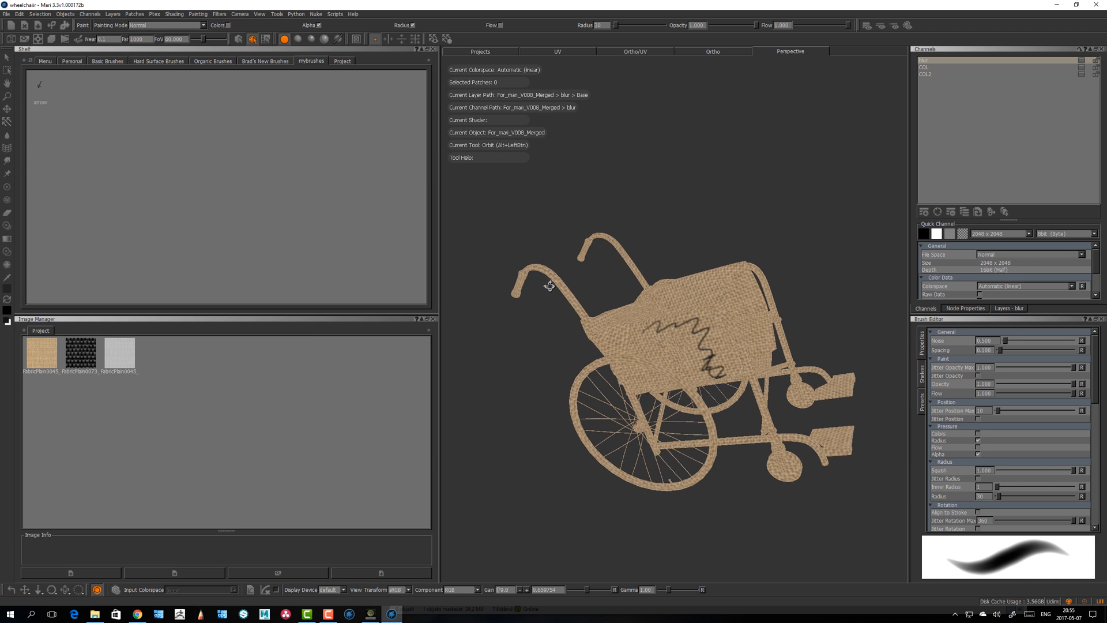
# Add a shelf called 'grunge' through the Shelf palette's New Shelf dialog
pyautogui.click(7, 187)
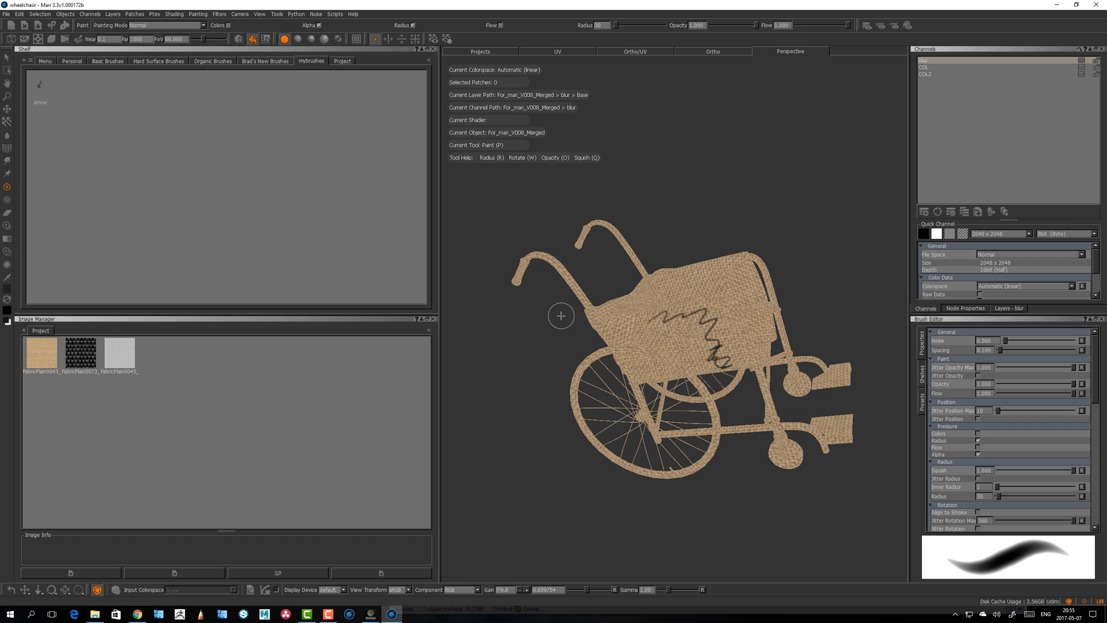
pyautogui.moveTo(561, 315); pyautogui.dragTo(566, 312)
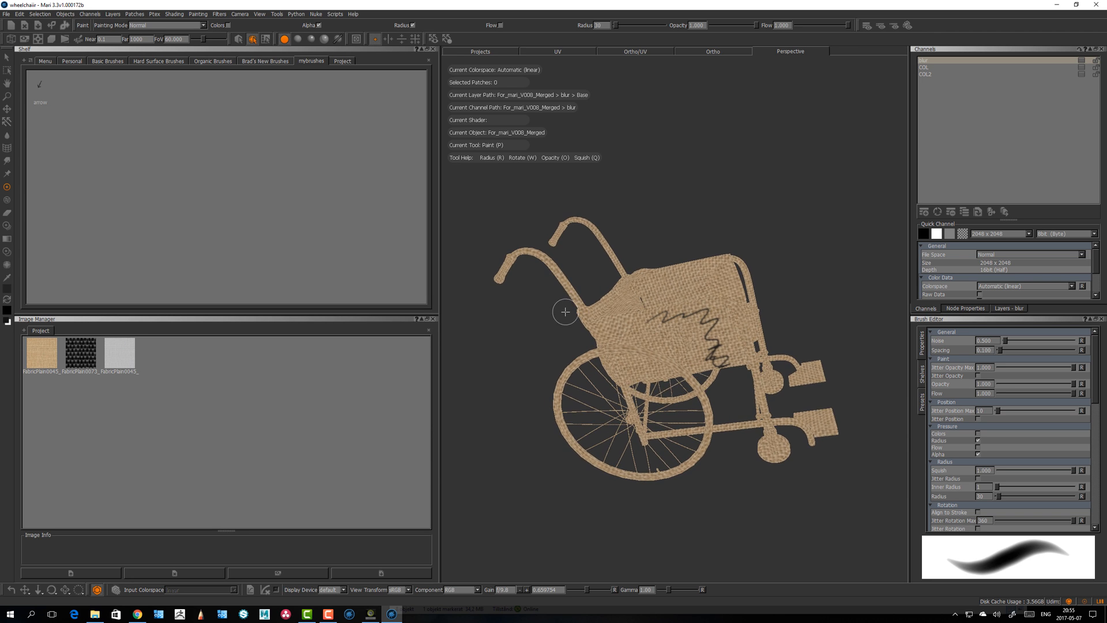
pyautogui.moveTo(565, 312); pyautogui.dragTo(533, 292)
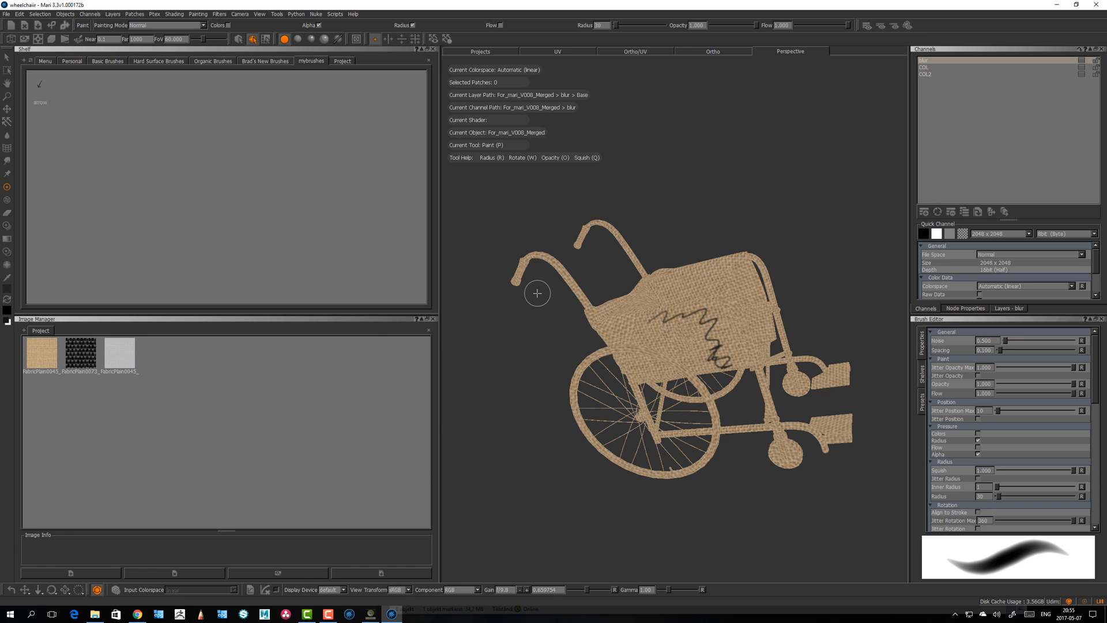
pyautogui.moveTo(539, 308)
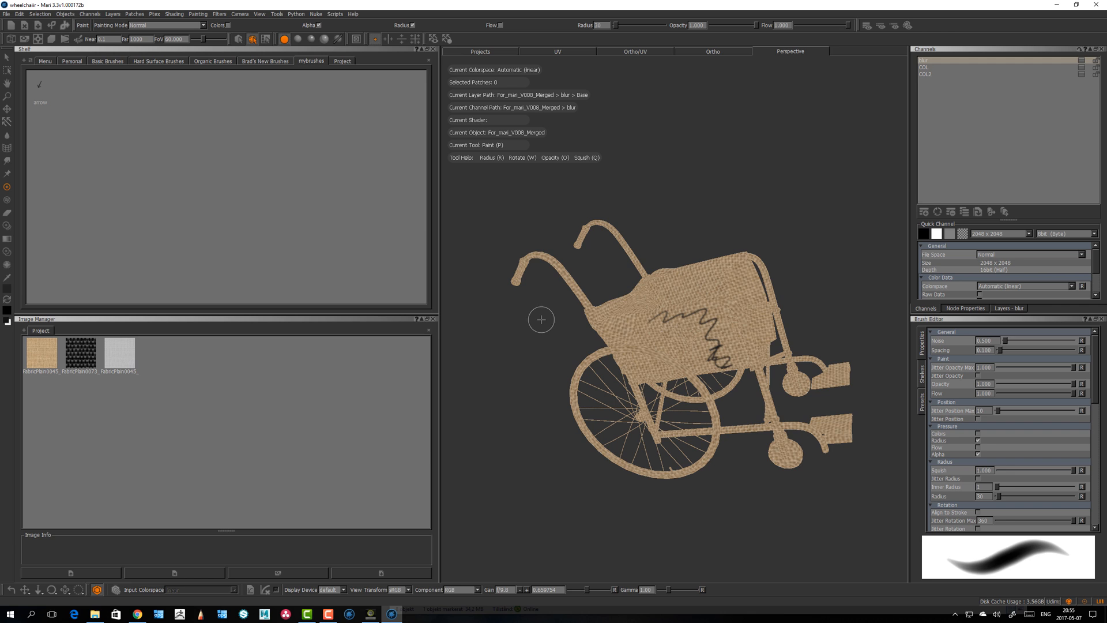
pyautogui.moveTo(525, 327)
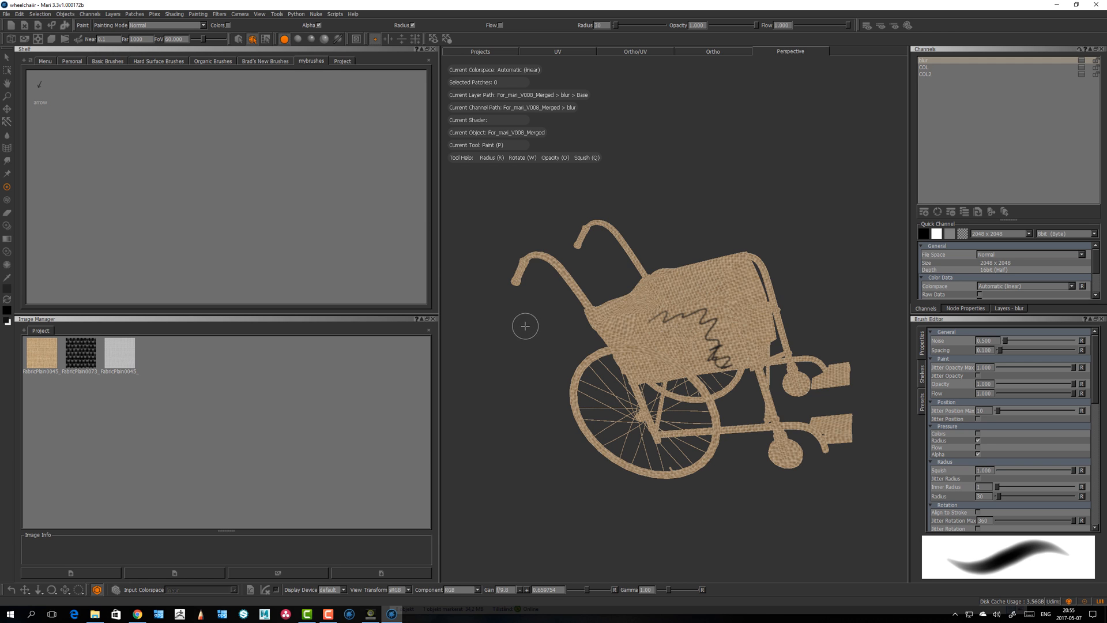
pyautogui.moveTo(534, 300)
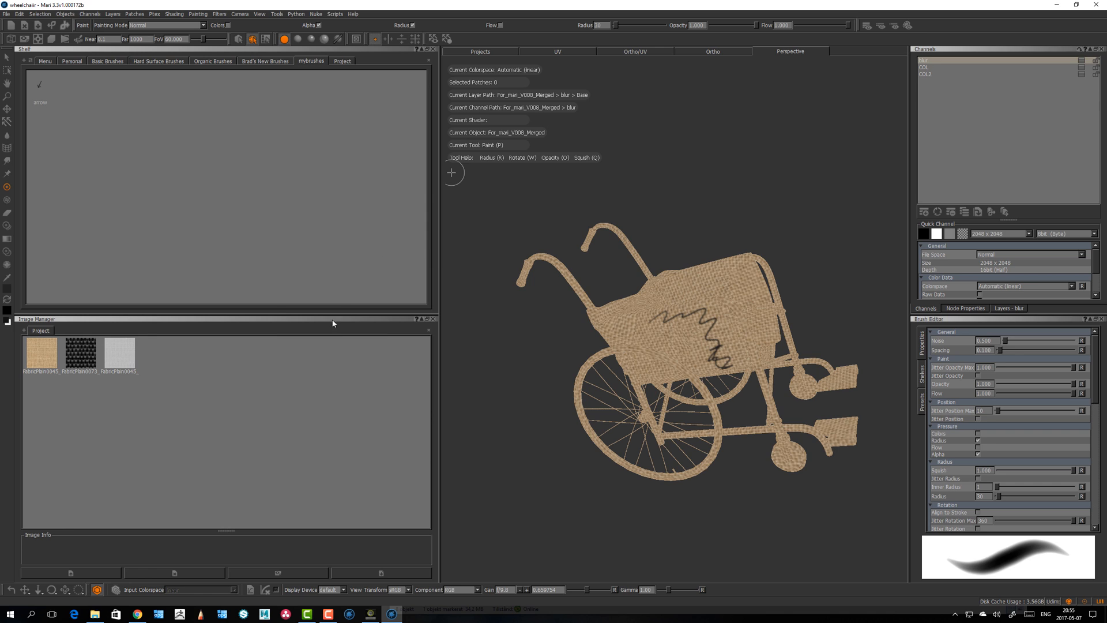
pyautogui.moveTo(207, 179)
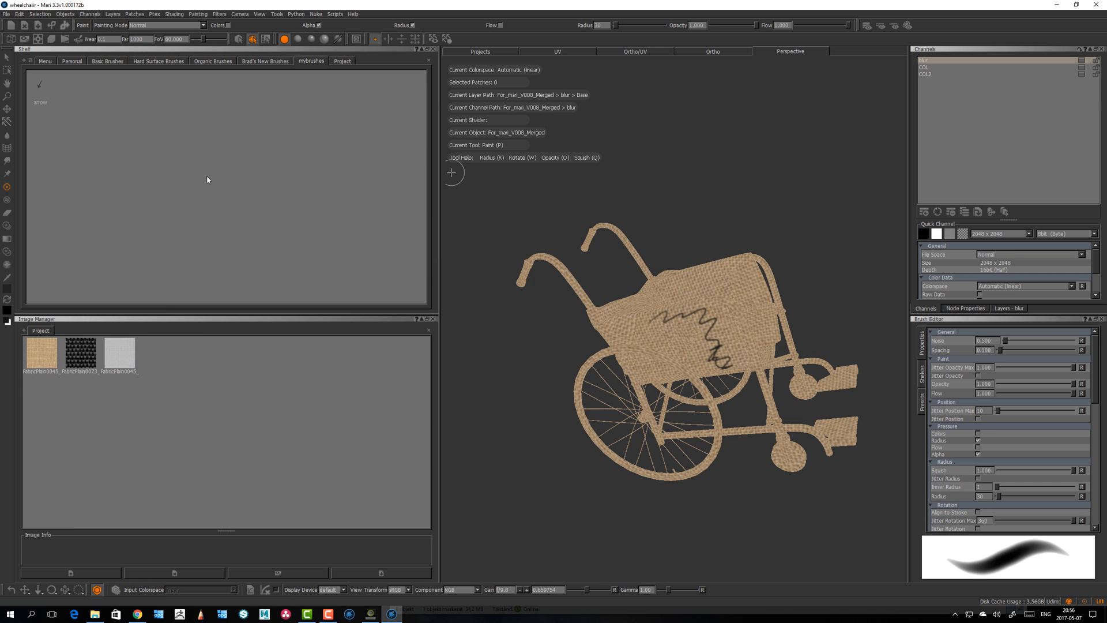
pyautogui.moveTo(29, 68)
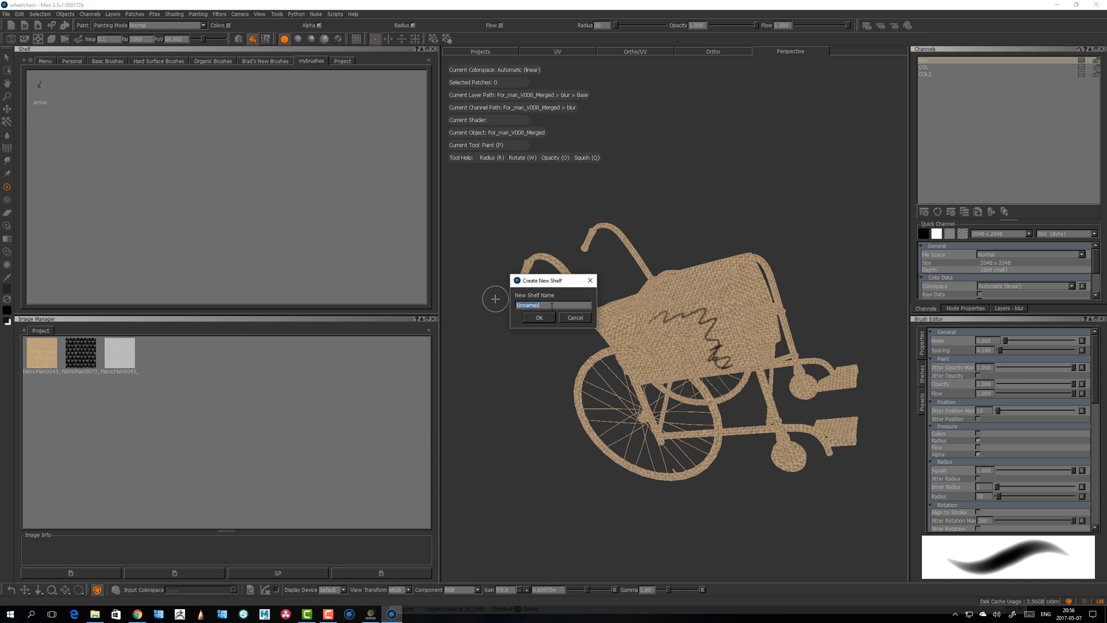
pyautogui.click(553, 305)
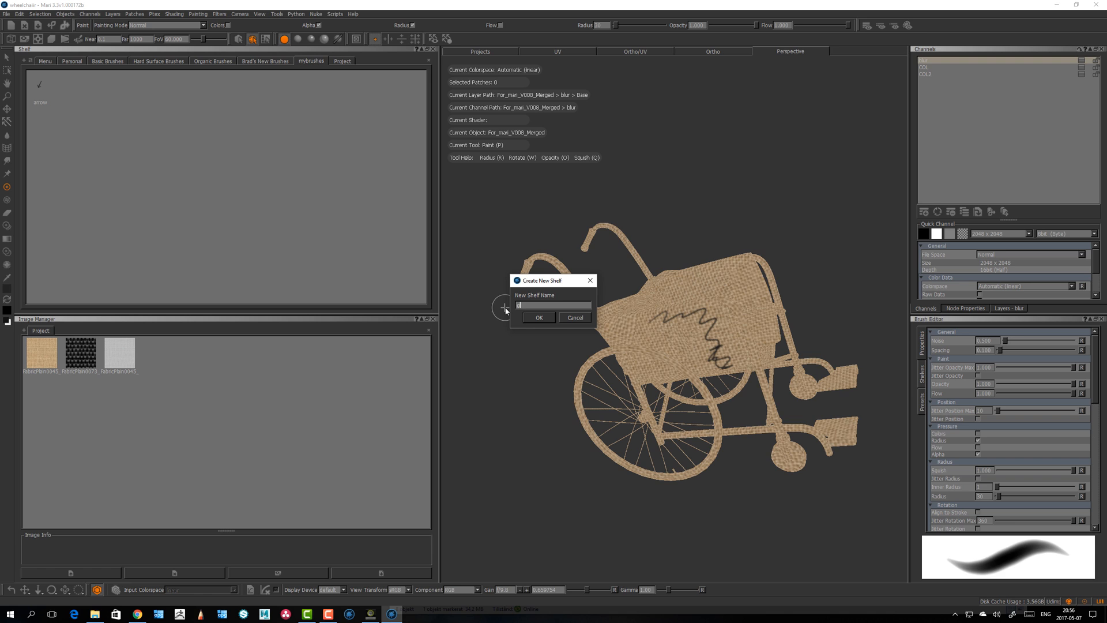
pyautogui.write('grunge')
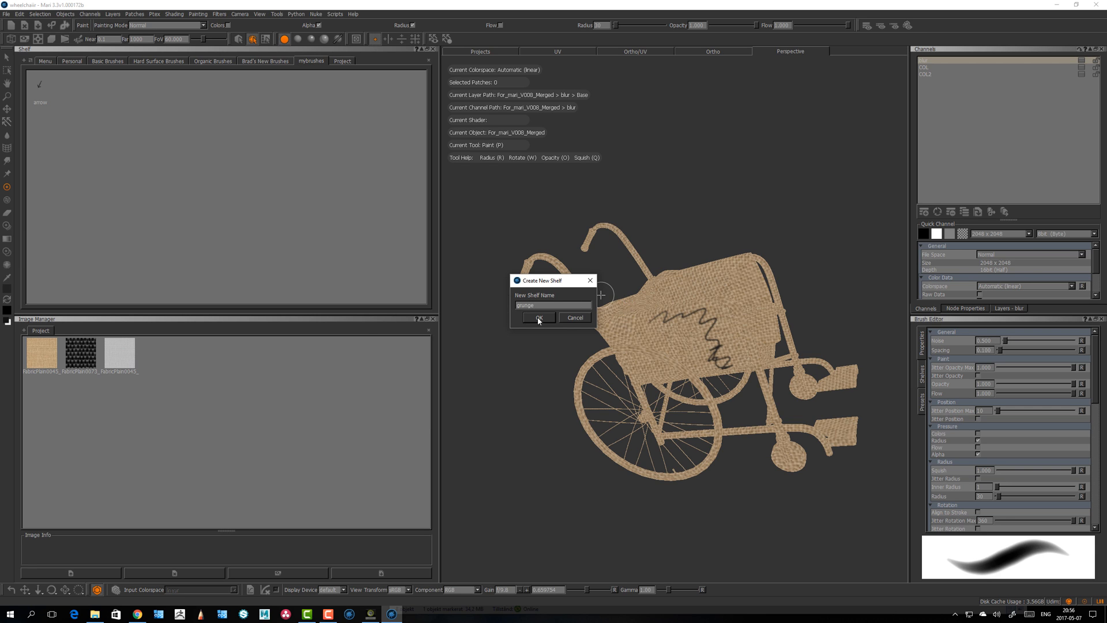
pyautogui.click(538, 317)
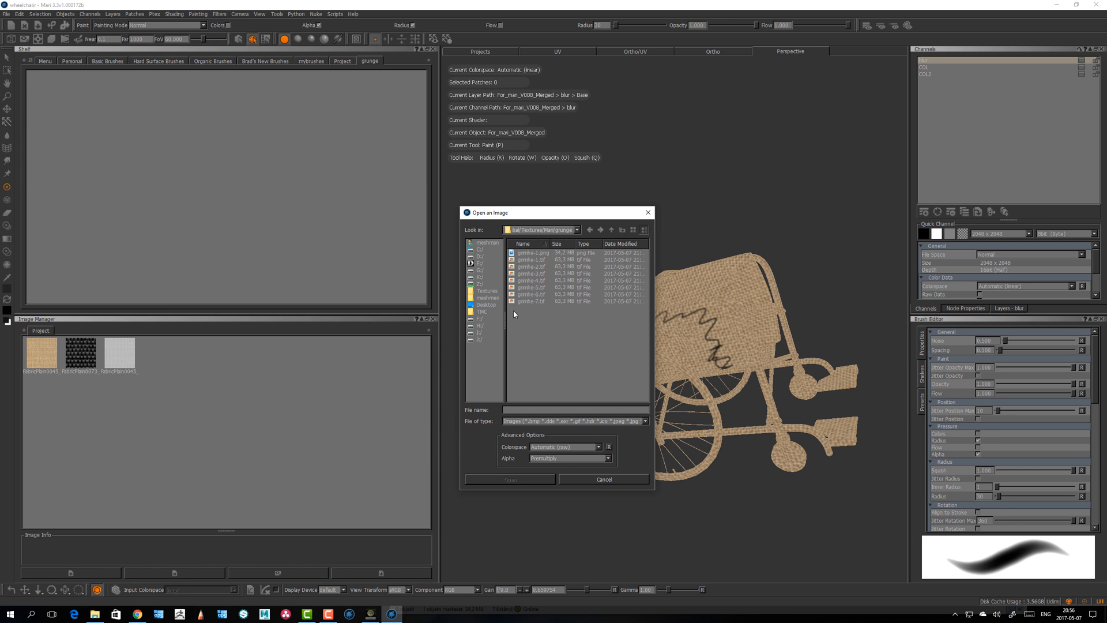
pyautogui.moveTo(552, 258)
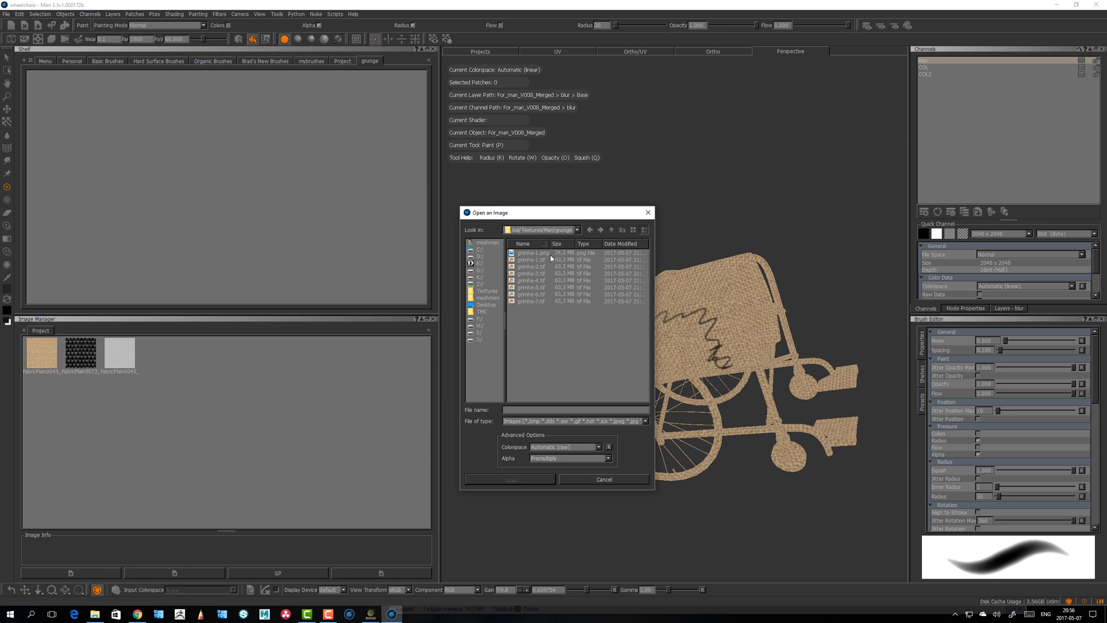
pyautogui.moveTo(586, 214)
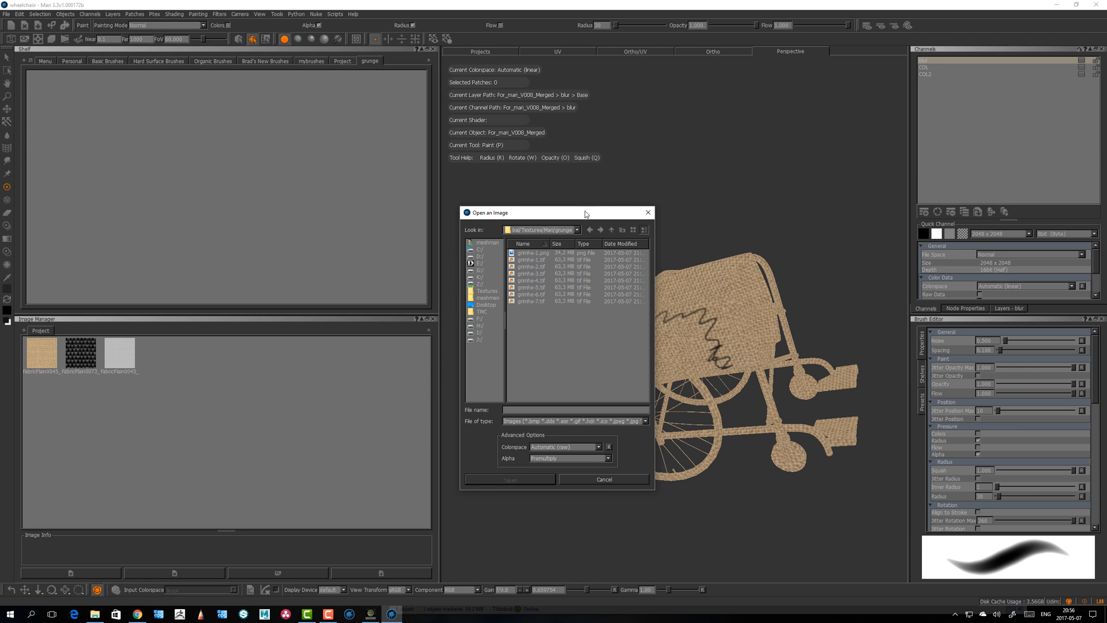
pyautogui.moveTo(541, 264)
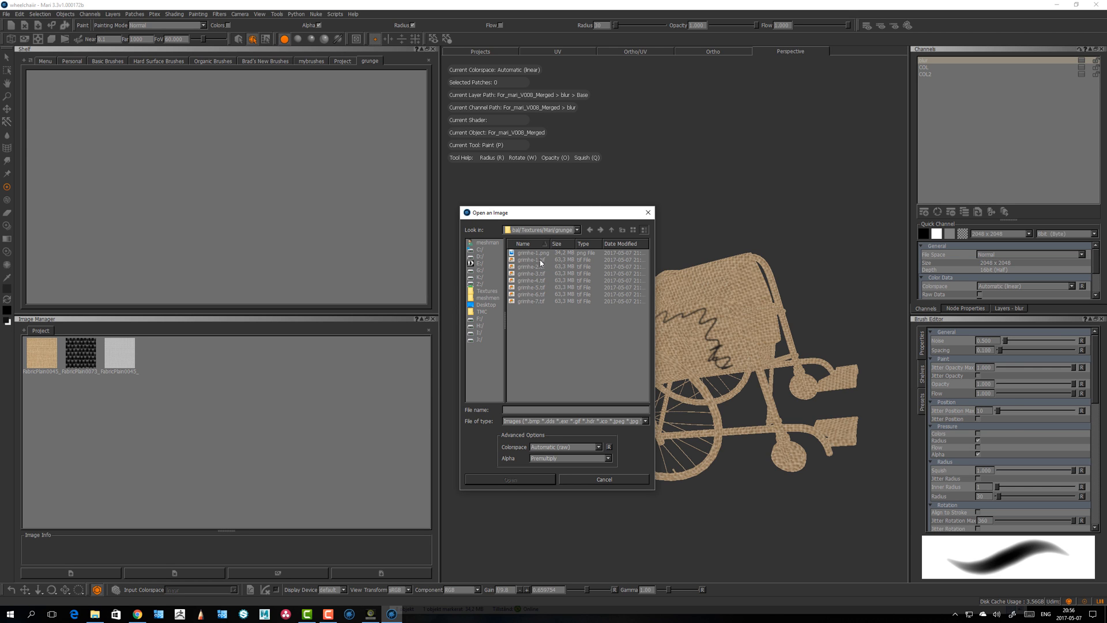
# Shift-select grime-1 through grime-7 .tif files in the grunge textures folder
pyautogui.click(530, 259)
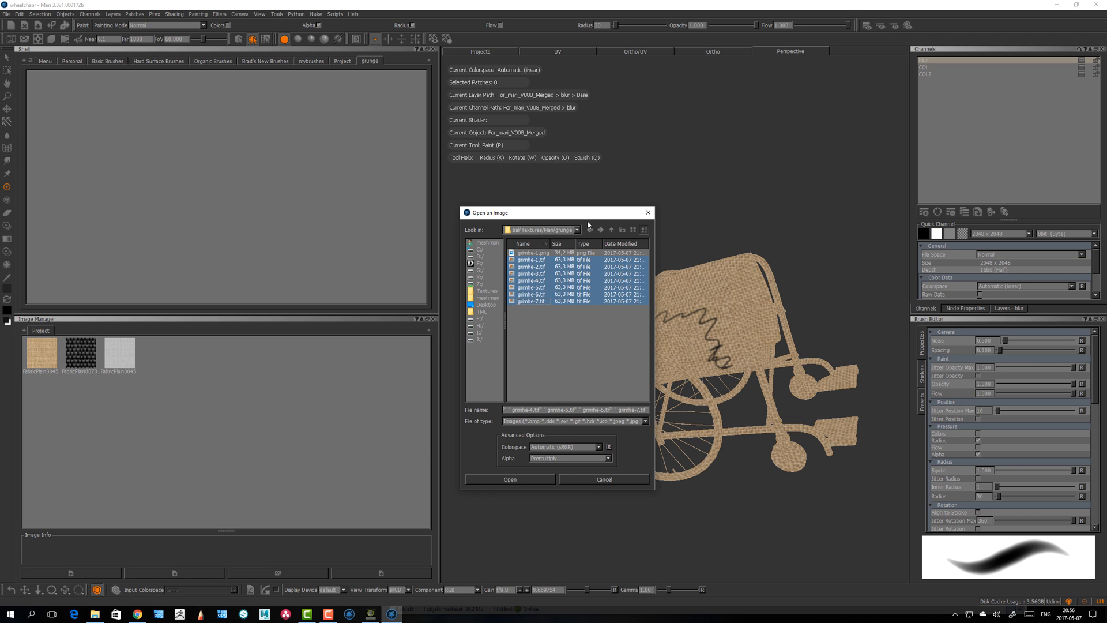
pyautogui.moveTo(597, 217)
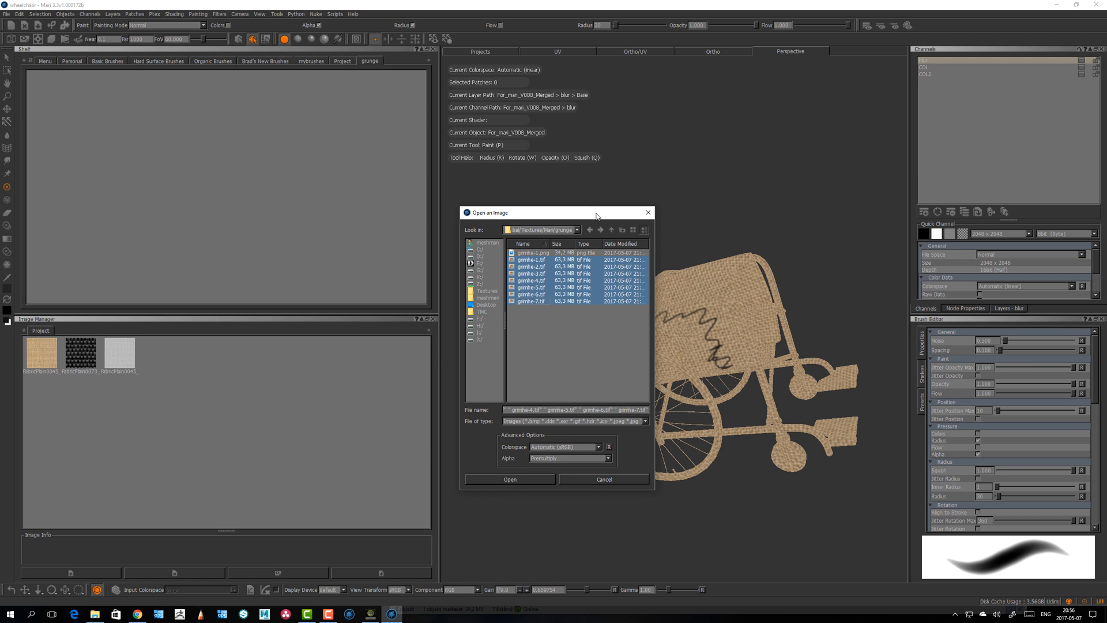
pyautogui.moveTo(579, 234)
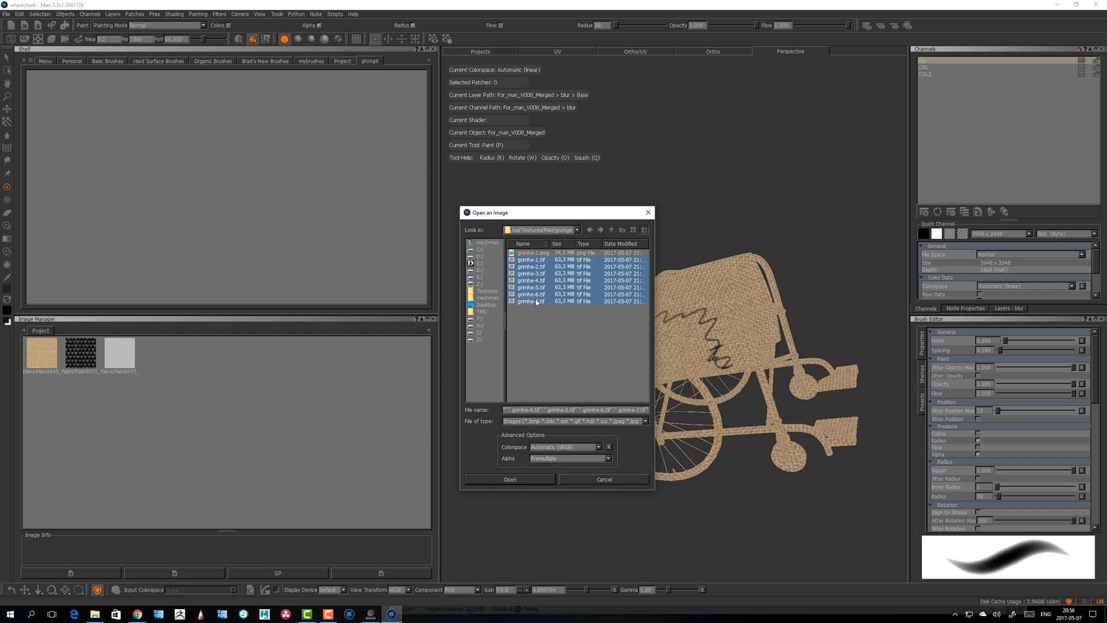
pyautogui.click(509, 479)
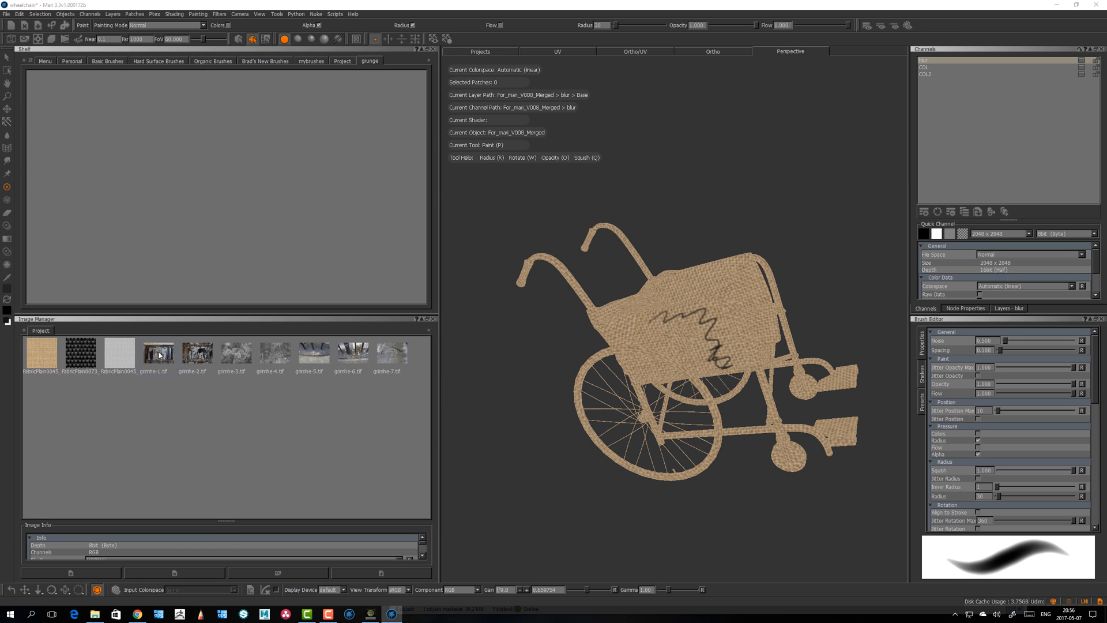
pyautogui.doubleClick(157, 353)
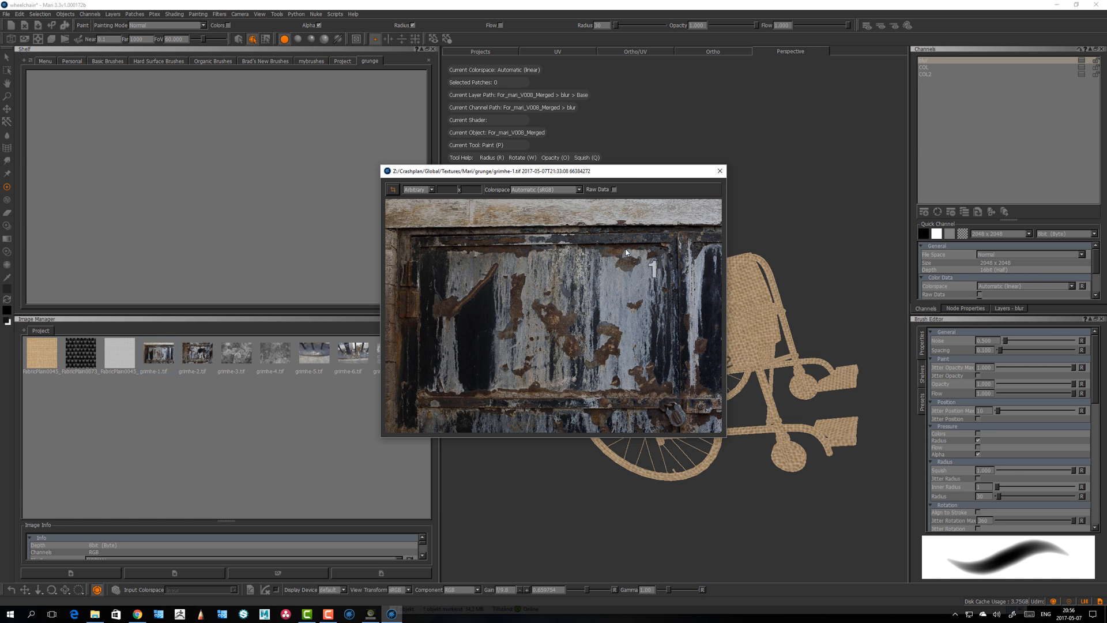
pyautogui.click(720, 170)
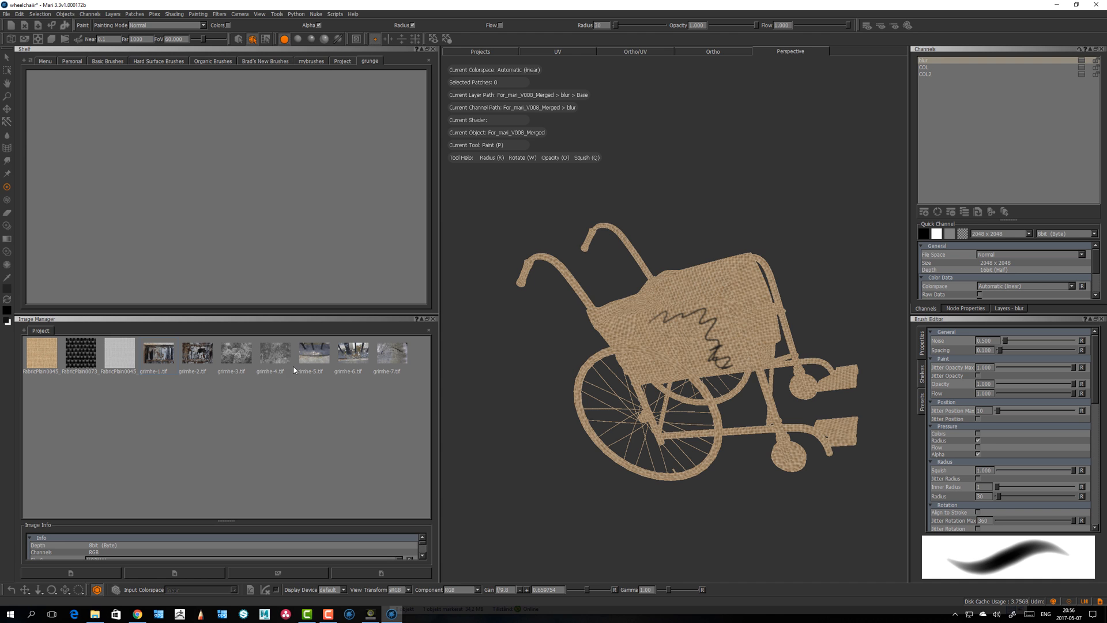
pyautogui.doubleClick(236, 352)
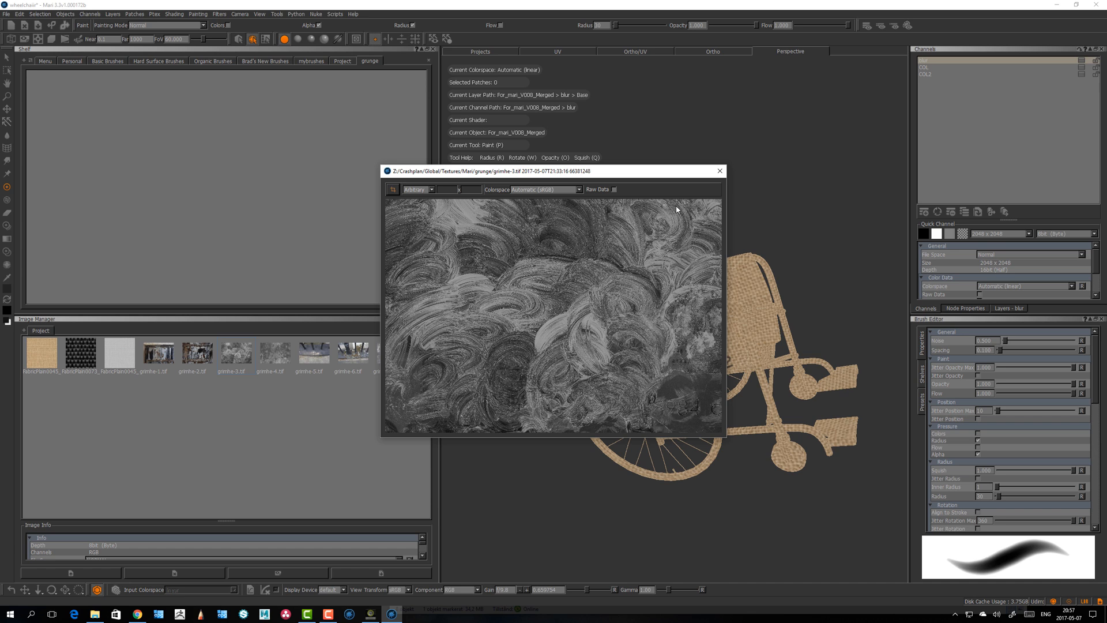
pyautogui.click(720, 171)
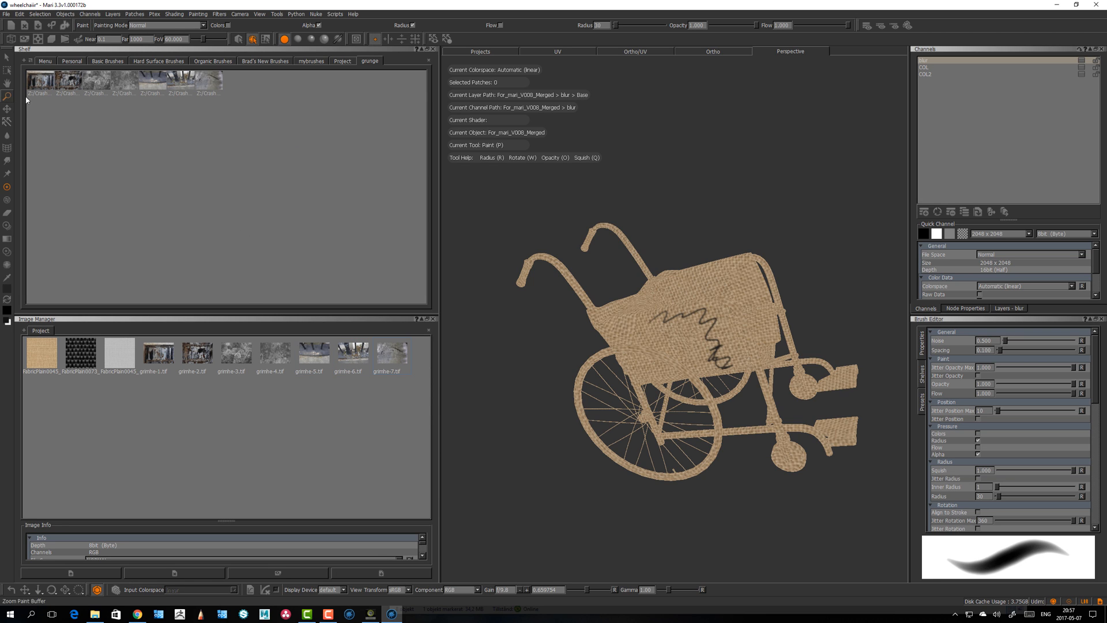
pyautogui.moveTo(414, 397)
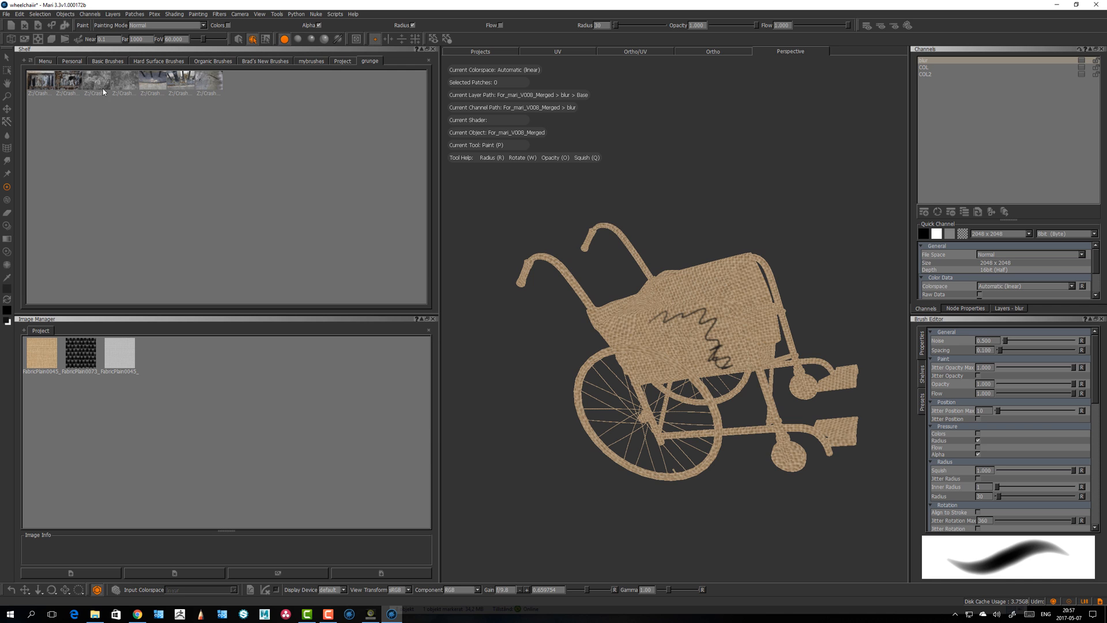
pyautogui.moveTo(322, 117)
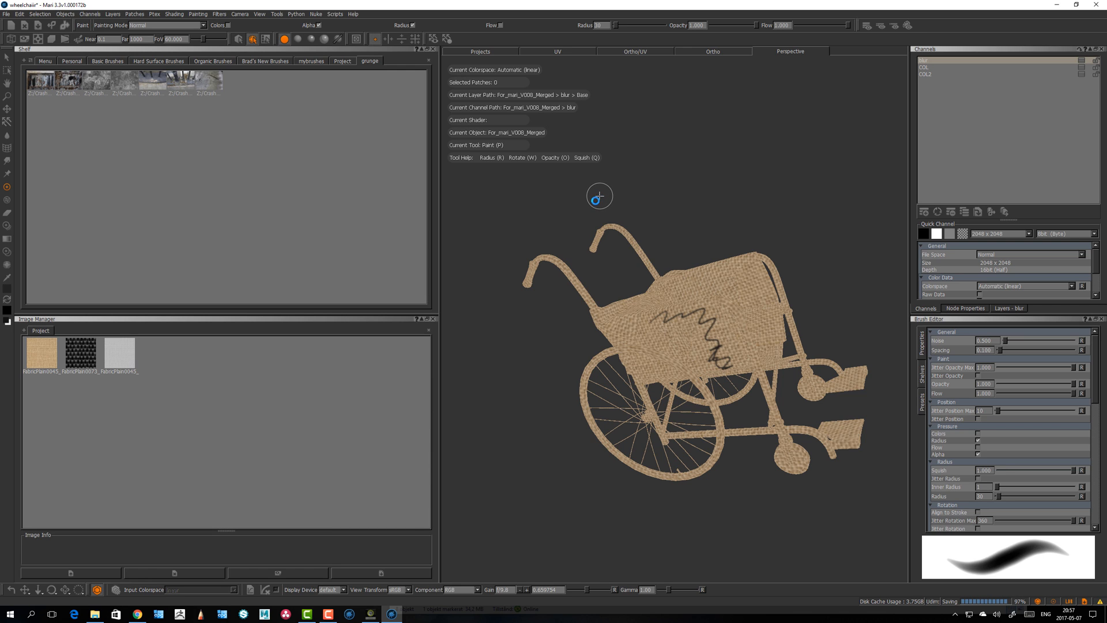
pyautogui.moveTo(599, 195)
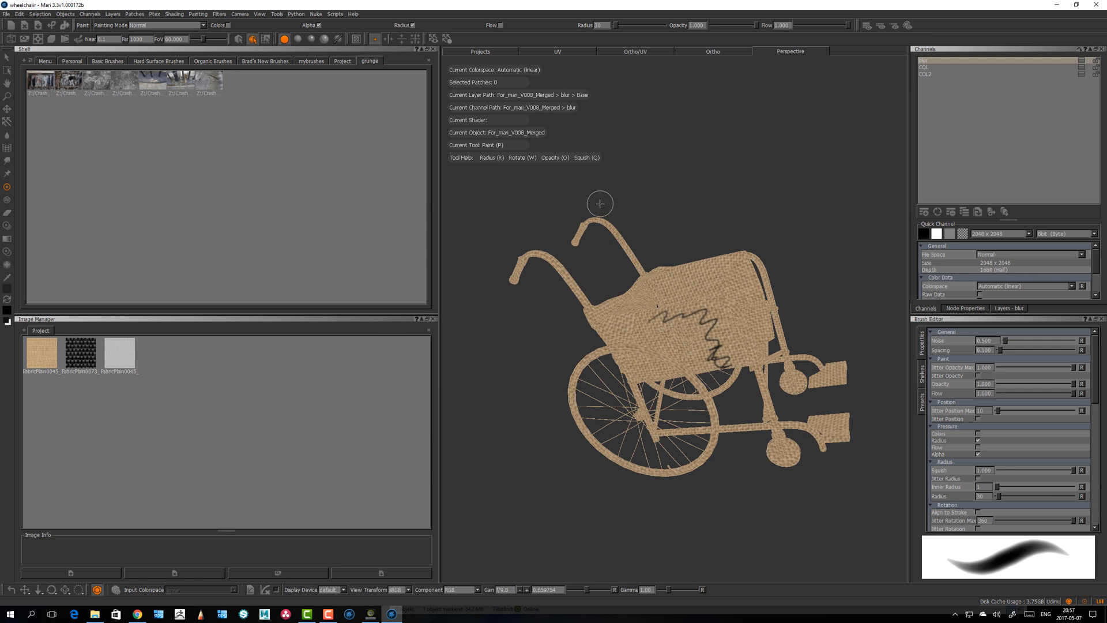
# Switch from the wheelchair project to the gatling project, accepting the layer conversion
pyautogui.click(479, 50)
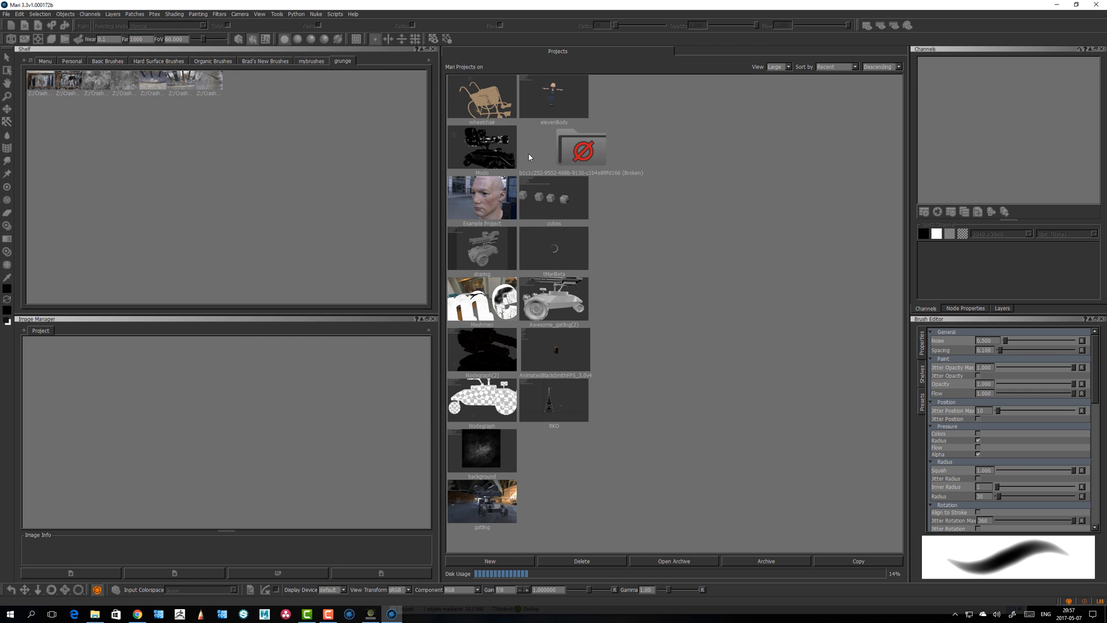
pyautogui.click(481, 146)
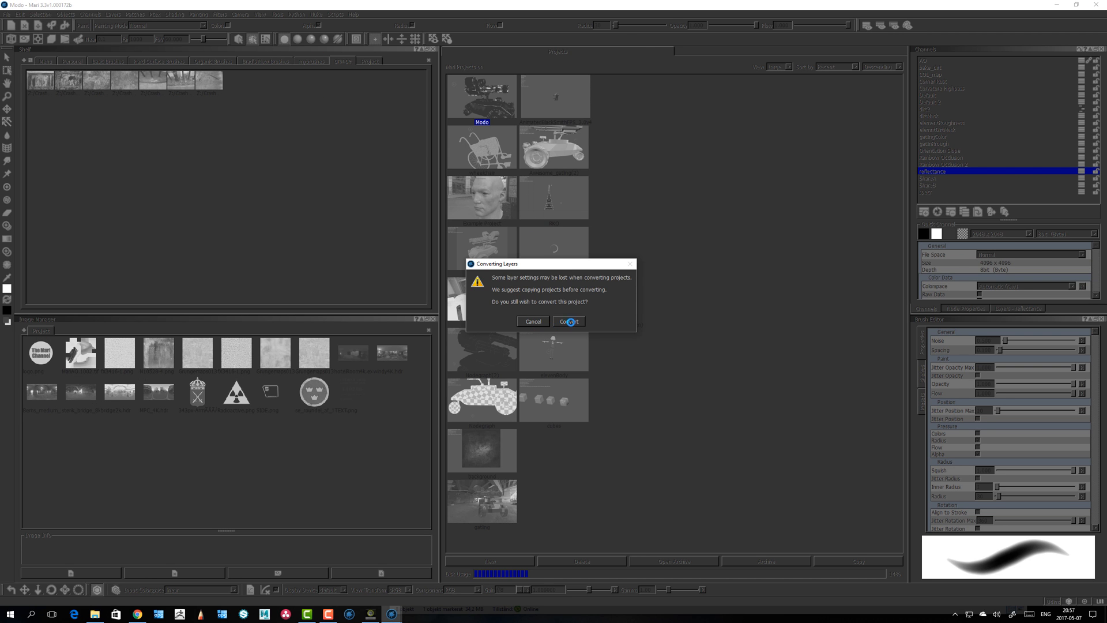
pyautogui.click(569, 321)
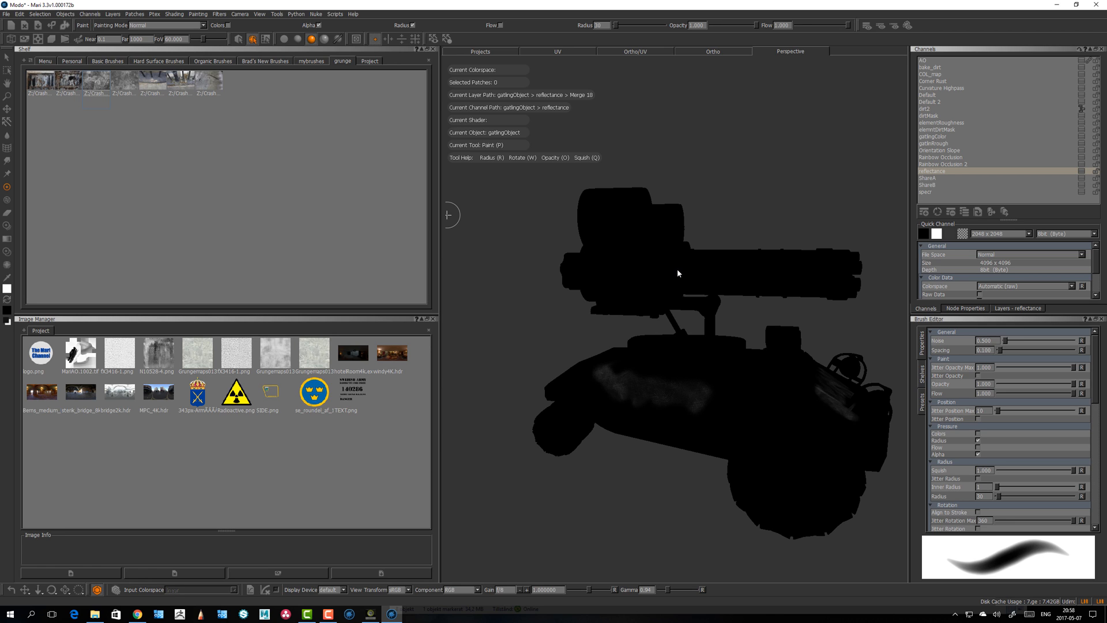
pyautogui.moveTo(384, 397)
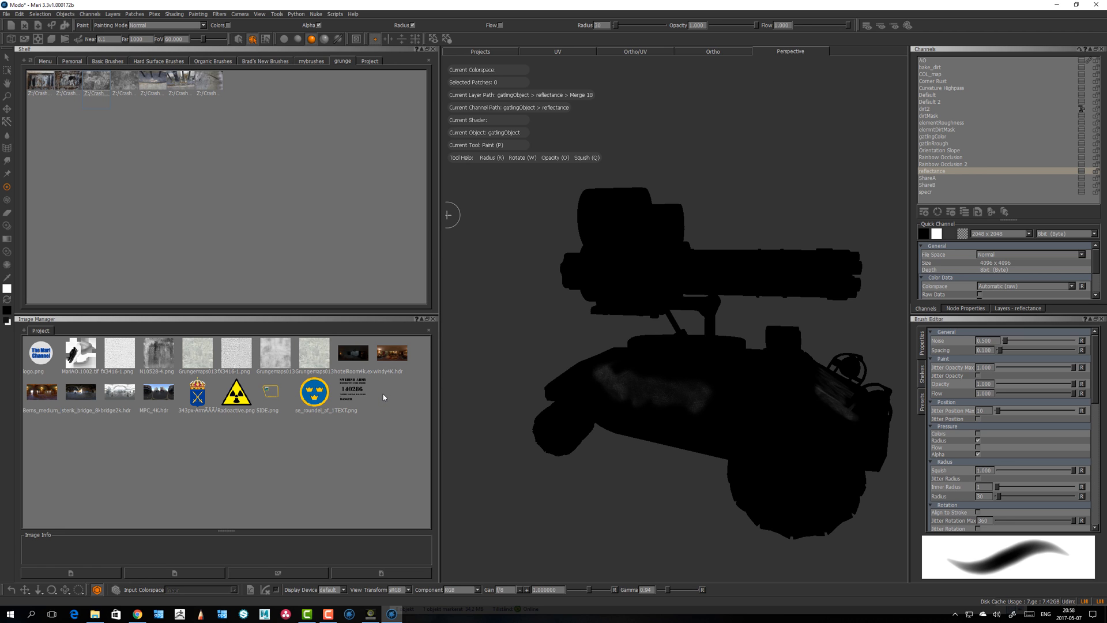
pyautogui.moveTo(383, 398)
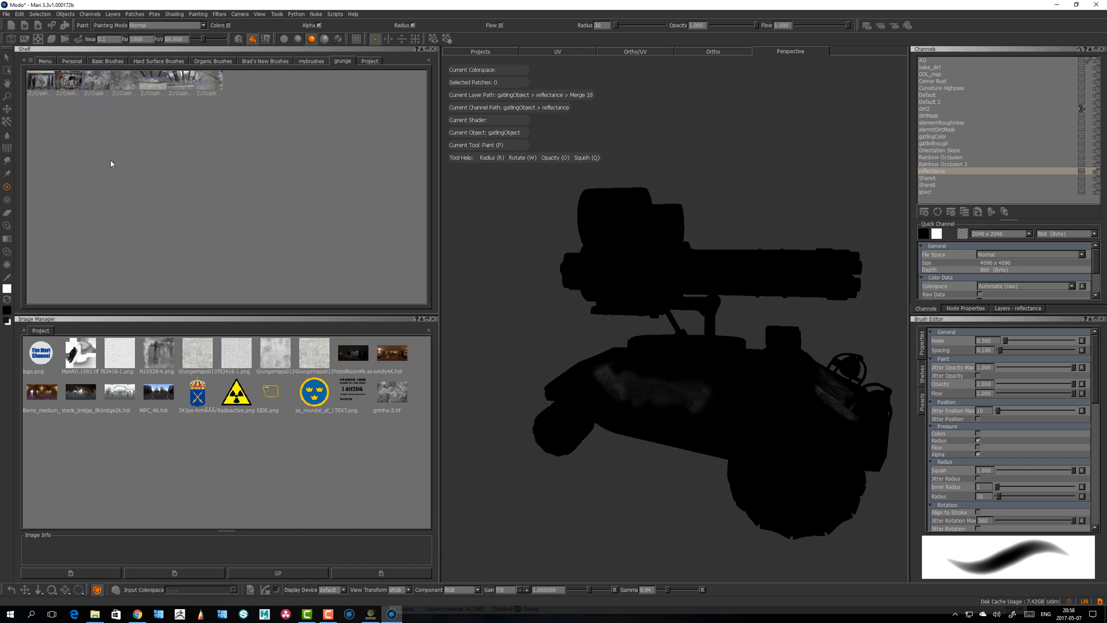
pyautogui.moveTo(214, 255)
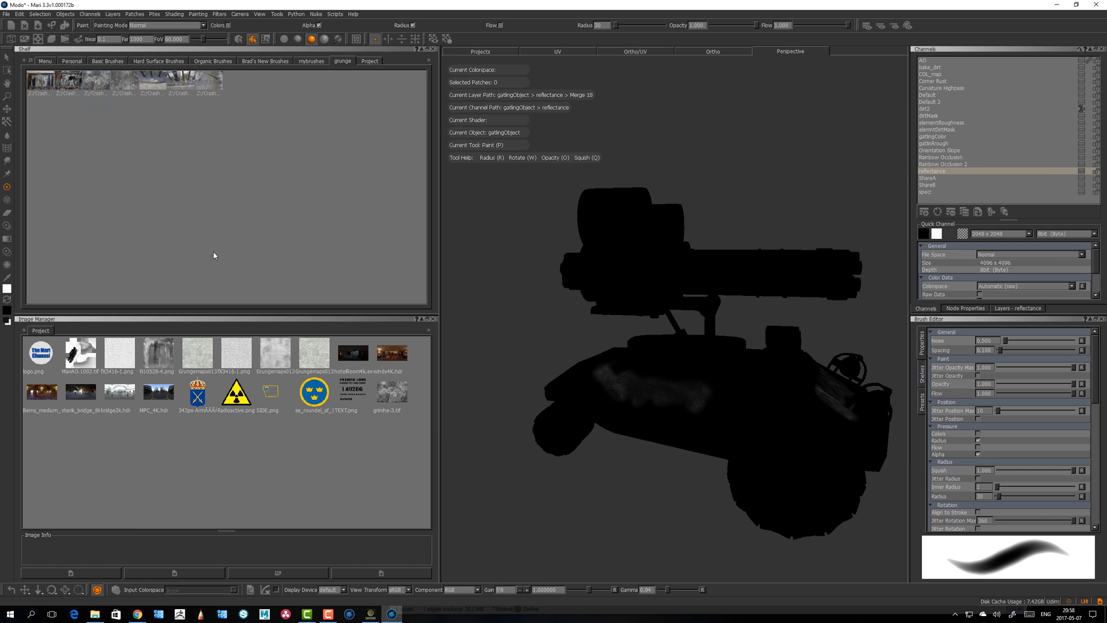
pyautogui.moveTo(321, 330)
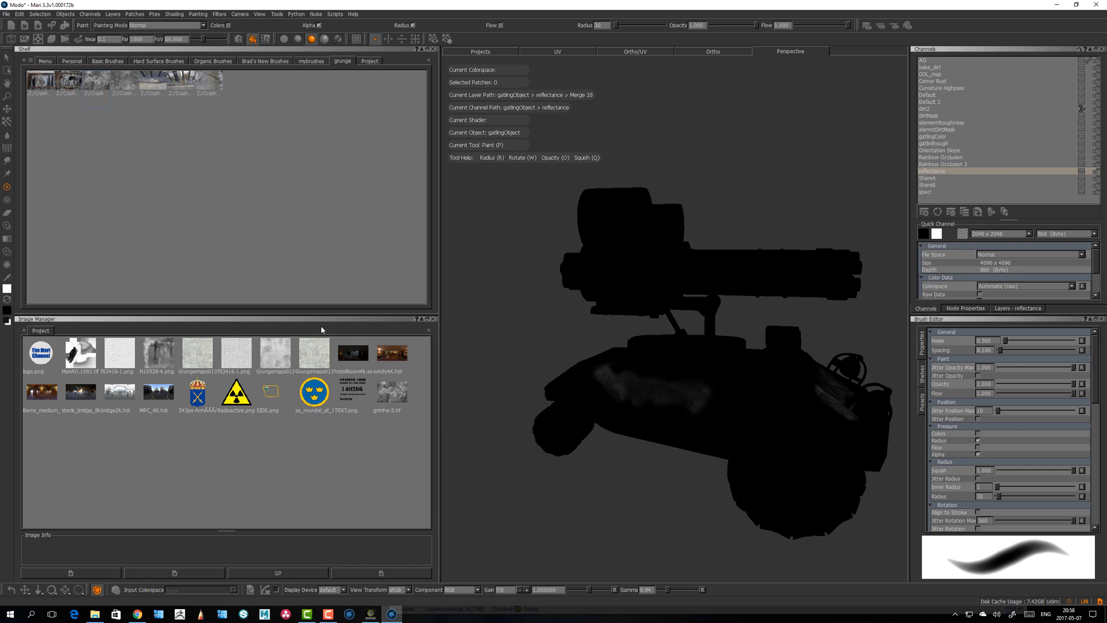
pyautogui.moveTo(288, 265)
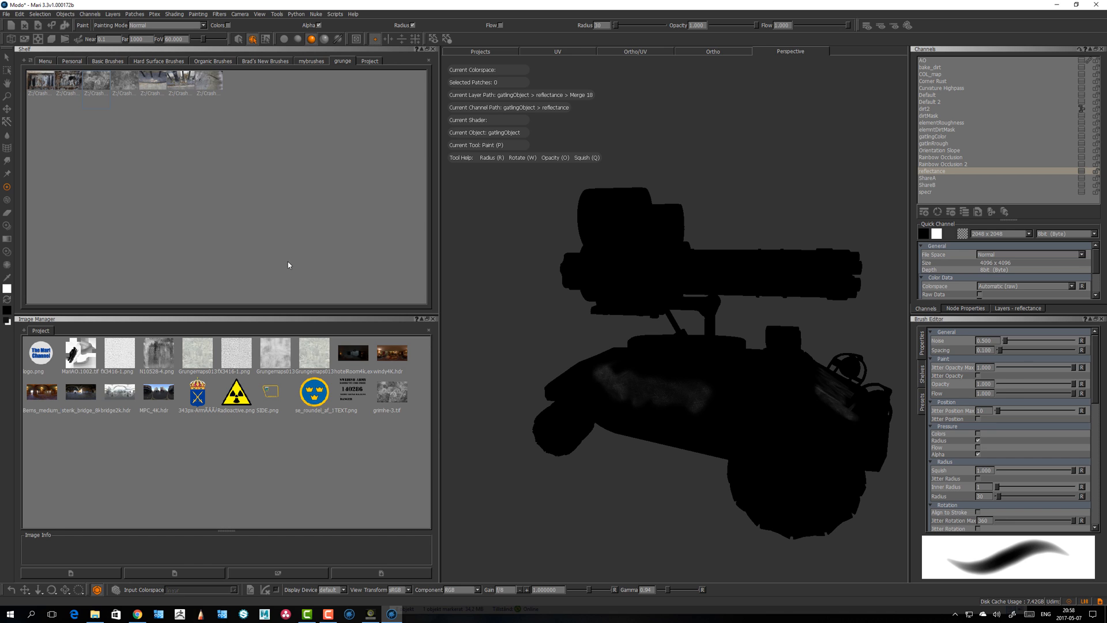
pyautogui.moveTo(41, 106)
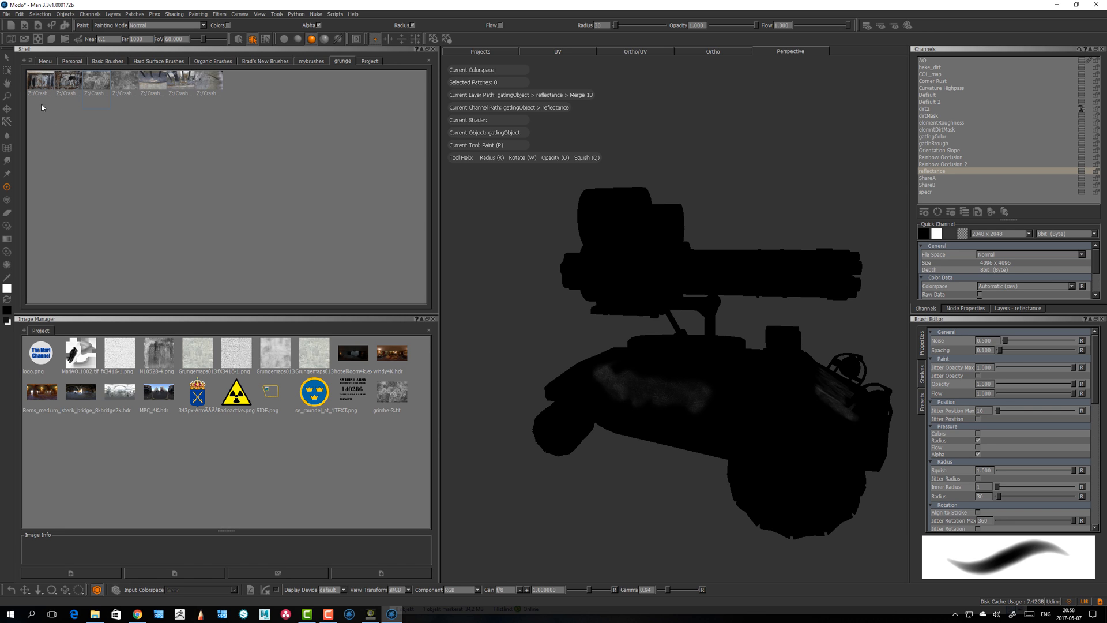
pyautogui.moveTo(234, 123)
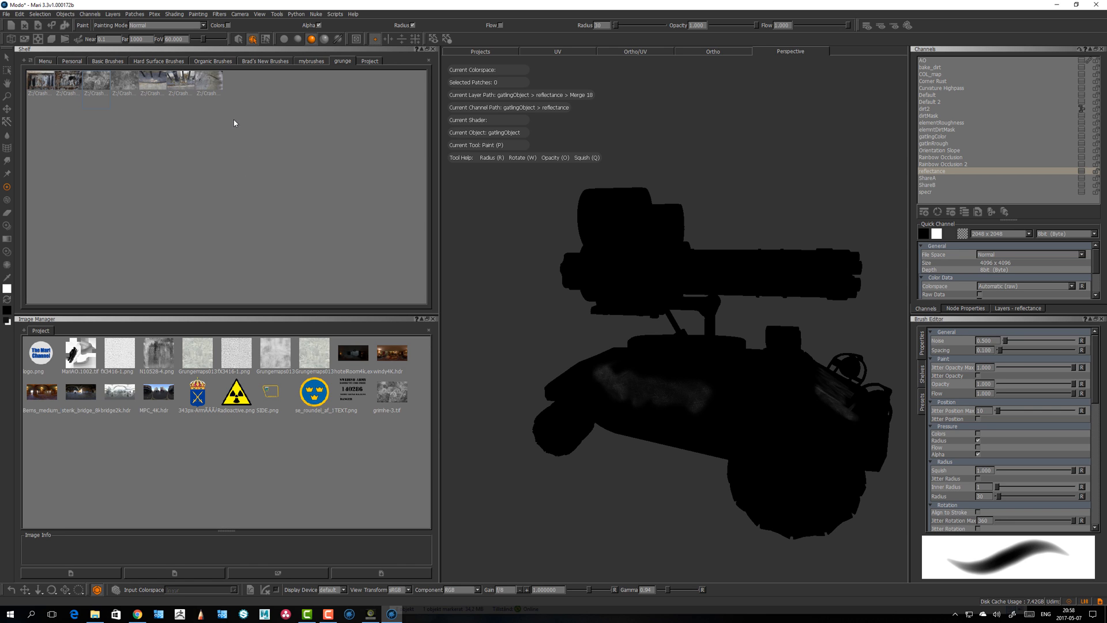